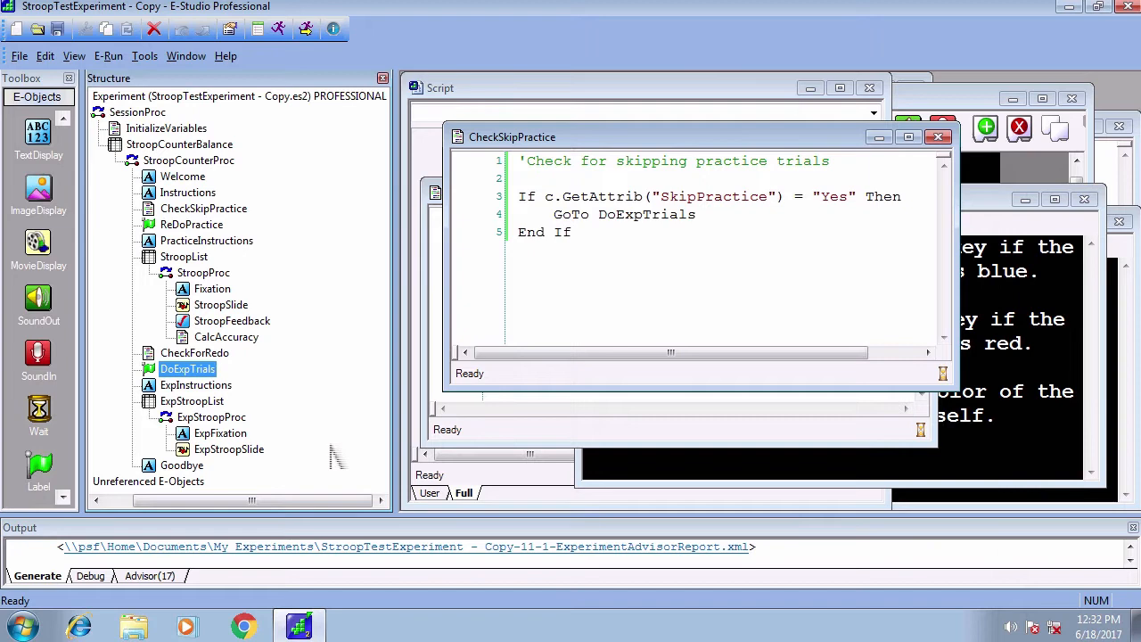
mouse_move(305, 472)
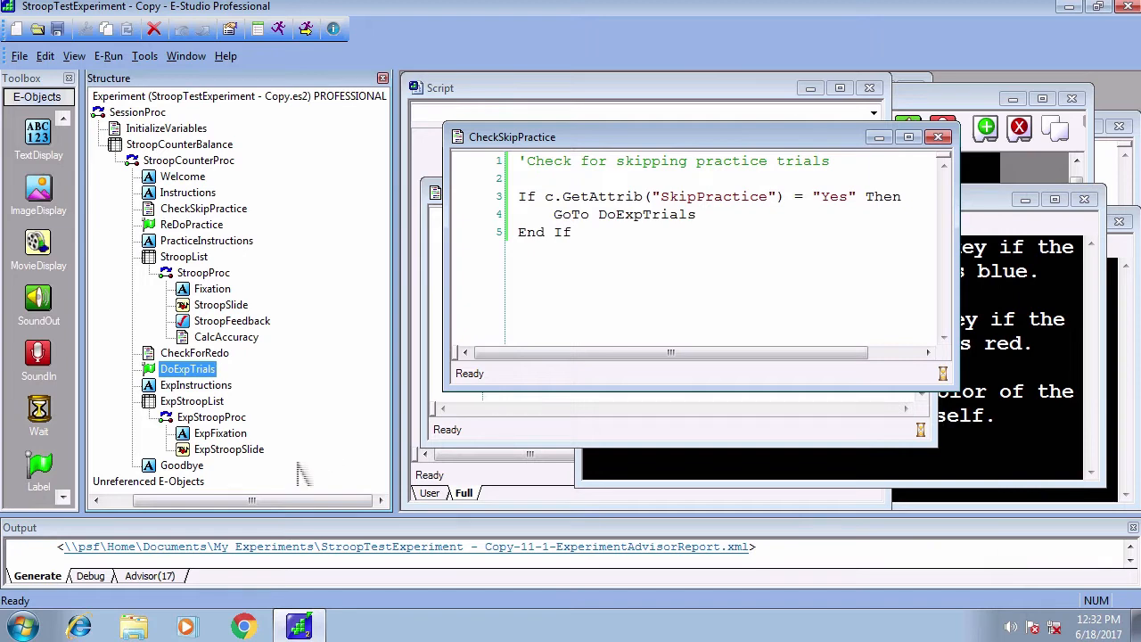
Step: Launch E-Merge from the Start menu's E-Prime 2.0 program folder
left_click(21, 624)
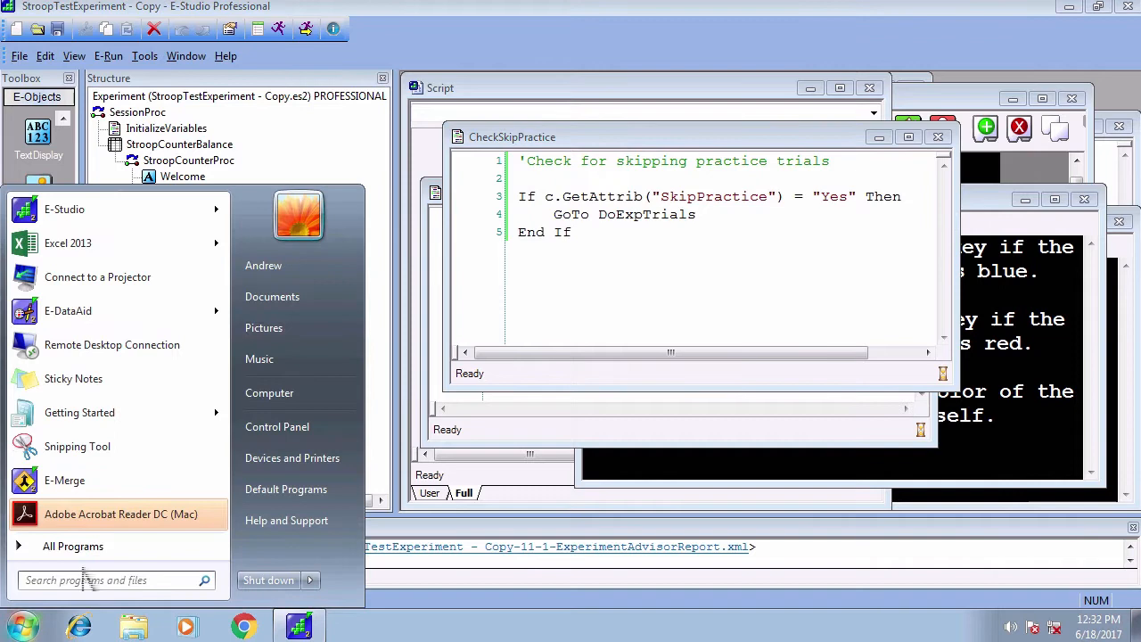
mouse_move(74, 545)
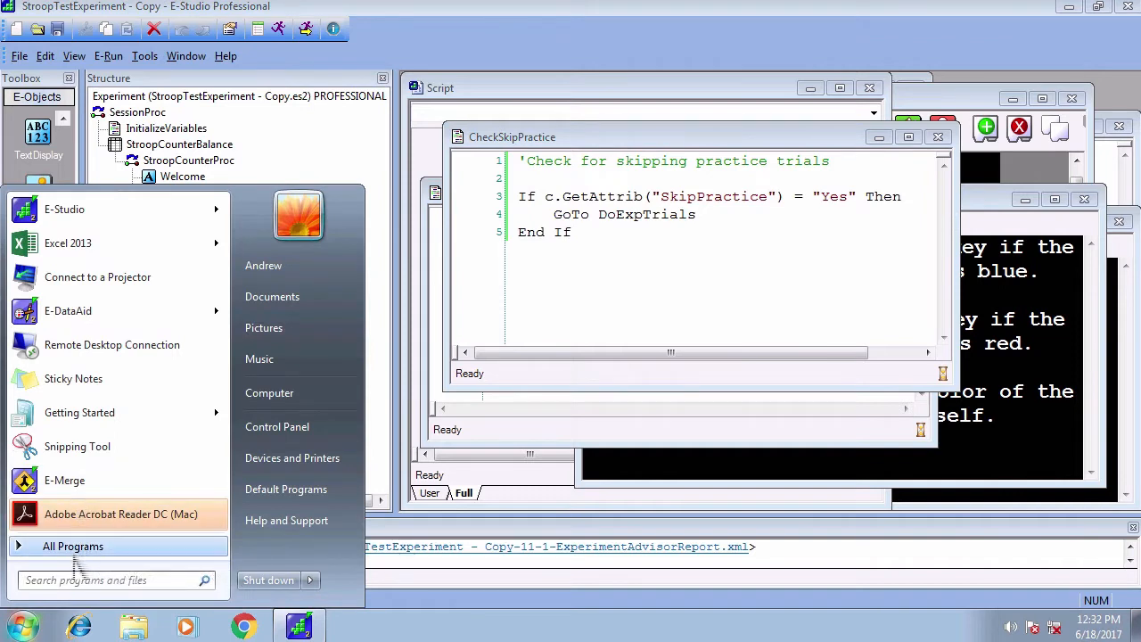
left_click(73, 545)
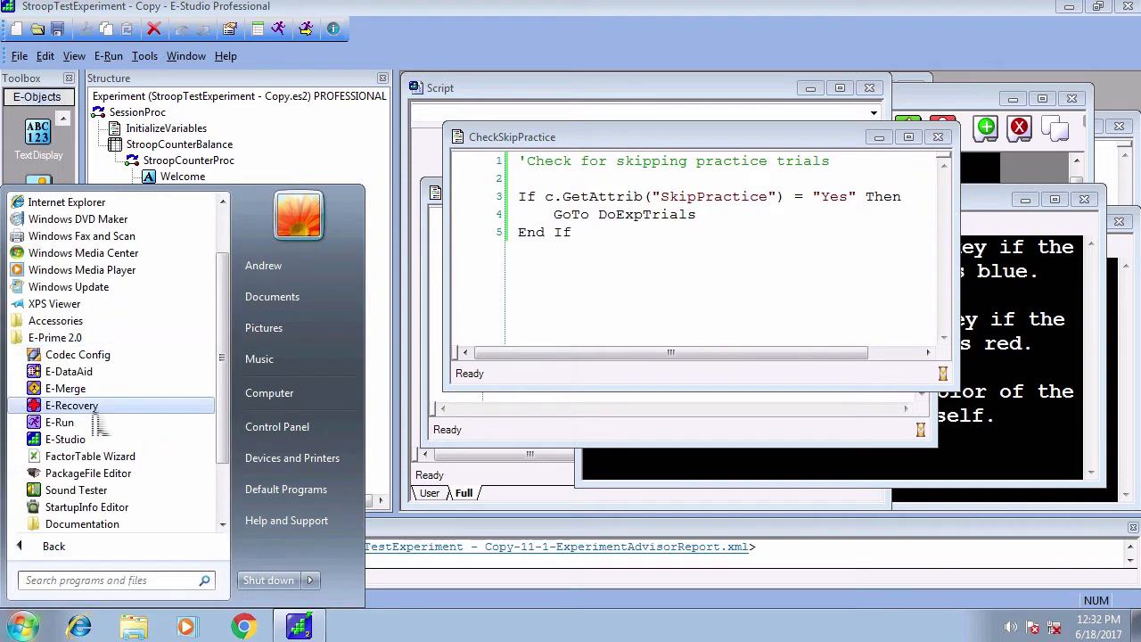
left_click(71, 404)
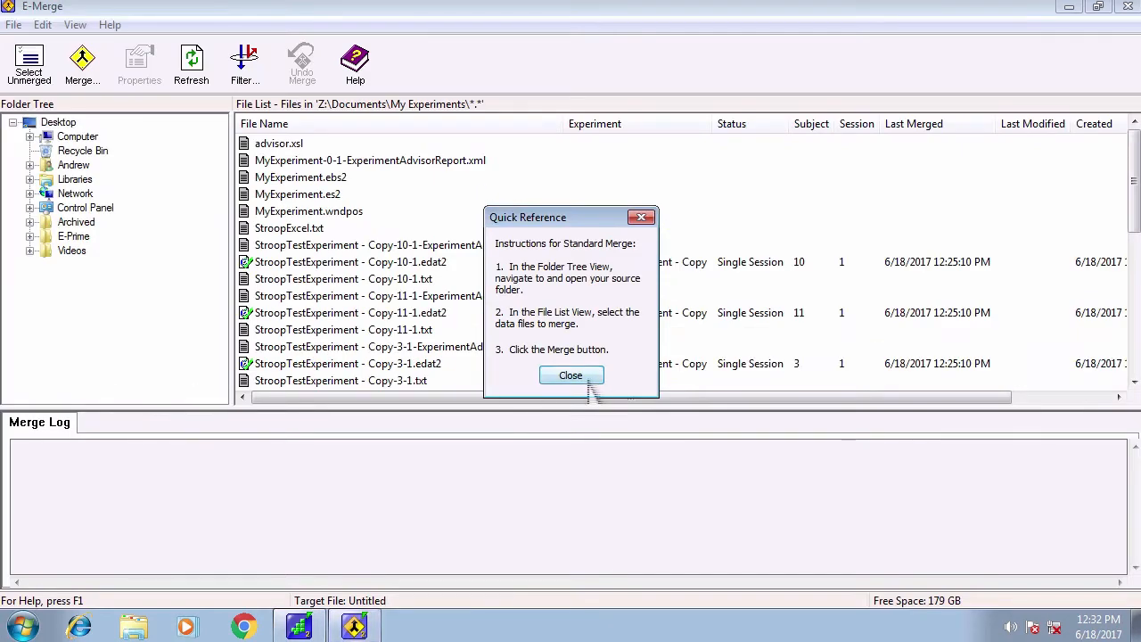
Step: Dismiss Quick Reference and filter the file list to show only .edat2 data files
left_click(570, 374)
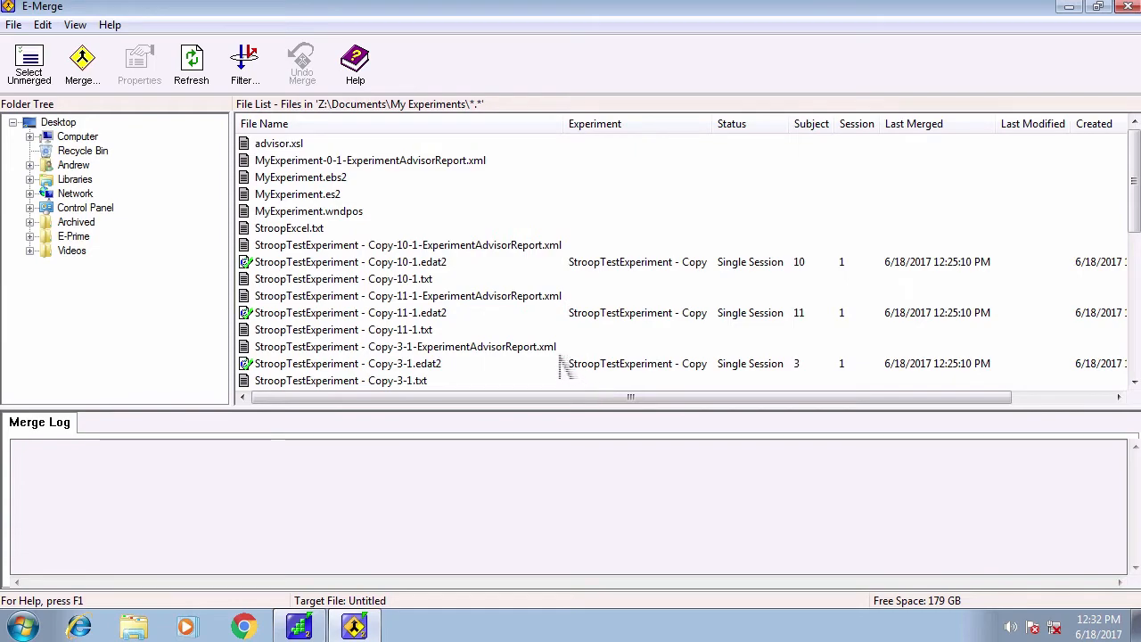
left_click(246, 62)
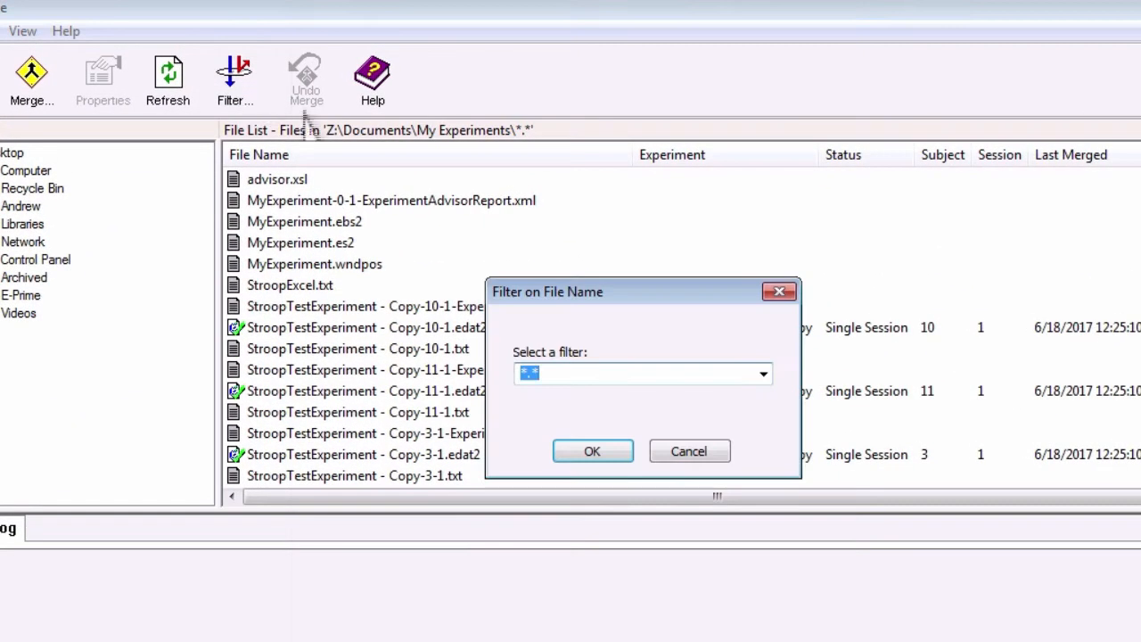
left_click(763, 374)
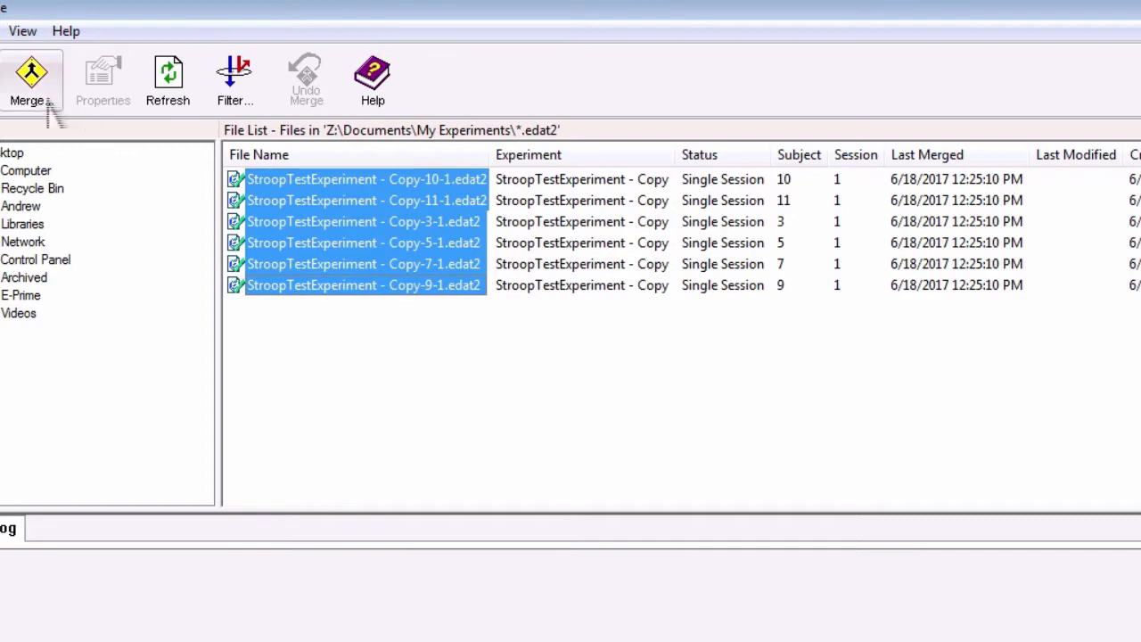
Step: Standard-merge the six subject files into a new StroopMerge.emrg2 and launch E-DataAid
left_click(32, 78)
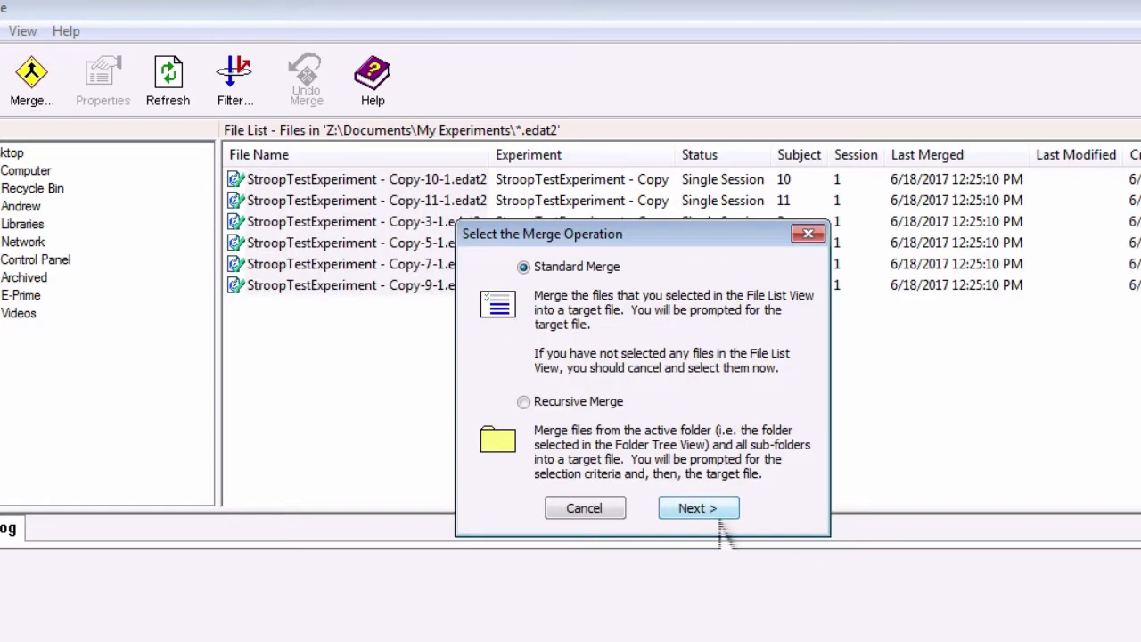
left_click(699, 506)
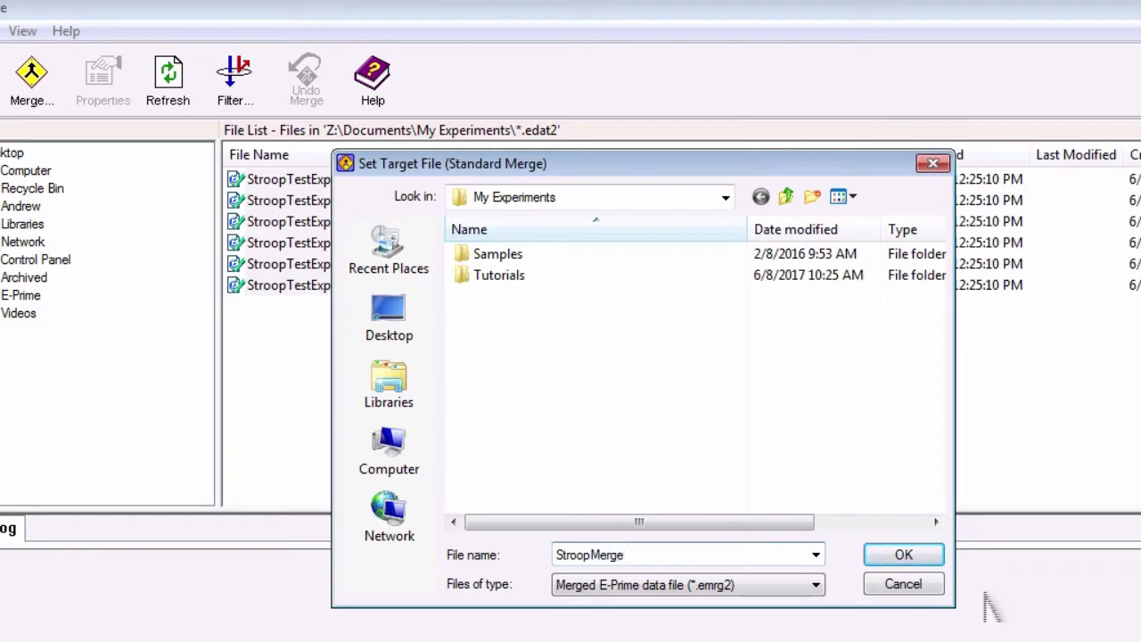
left_click(903, 554)
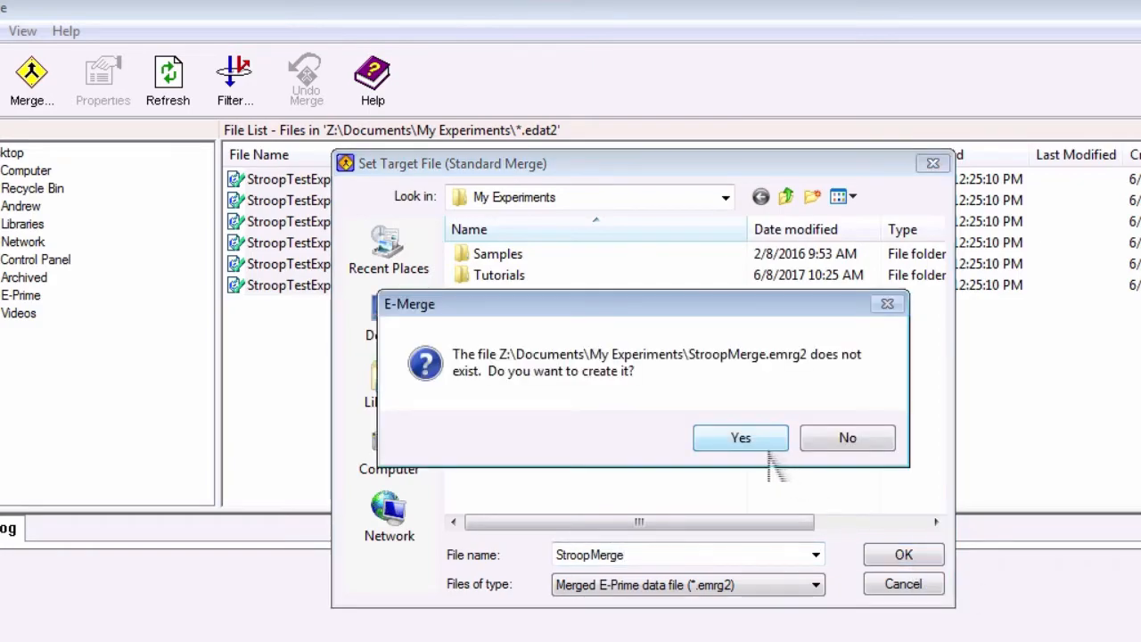
left_click(740, 438)
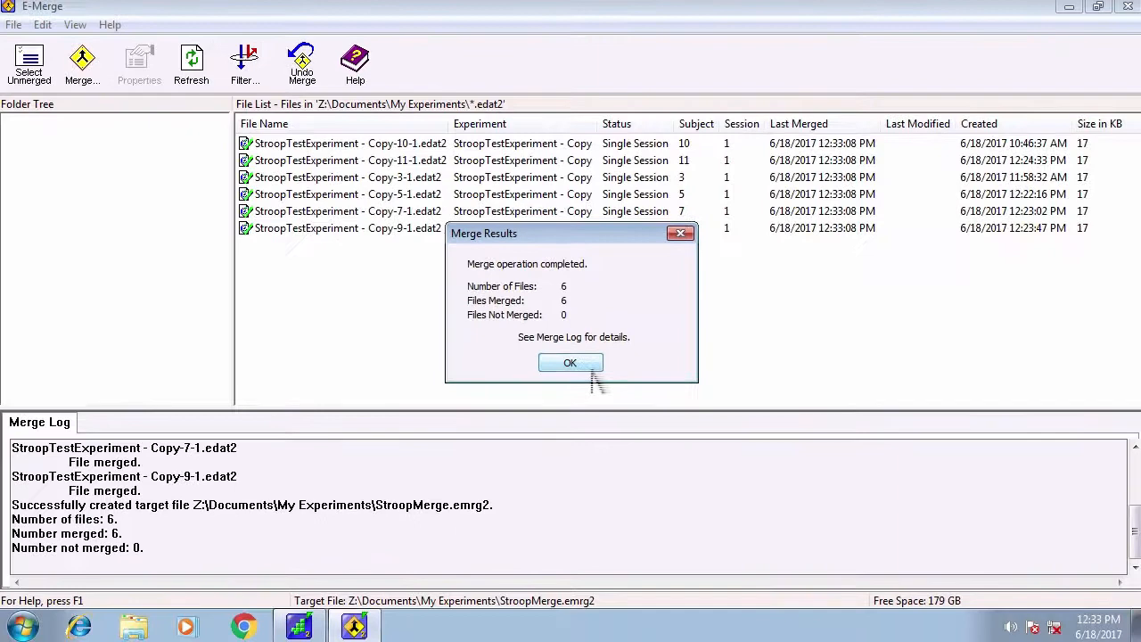
left_click(20, 624)
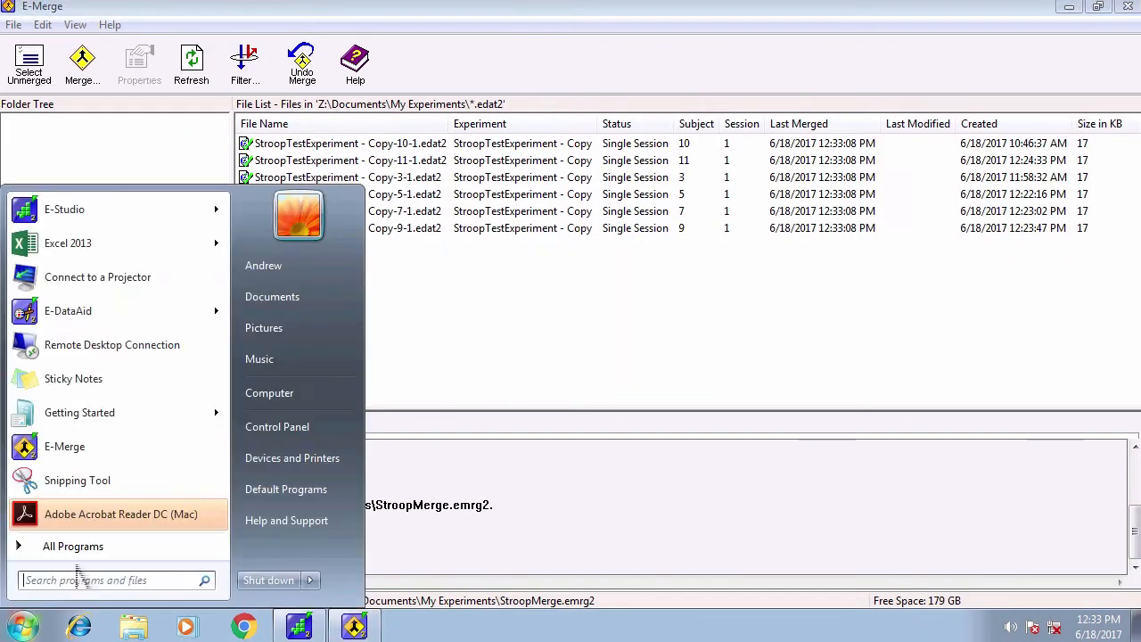
left_click(67, 310)
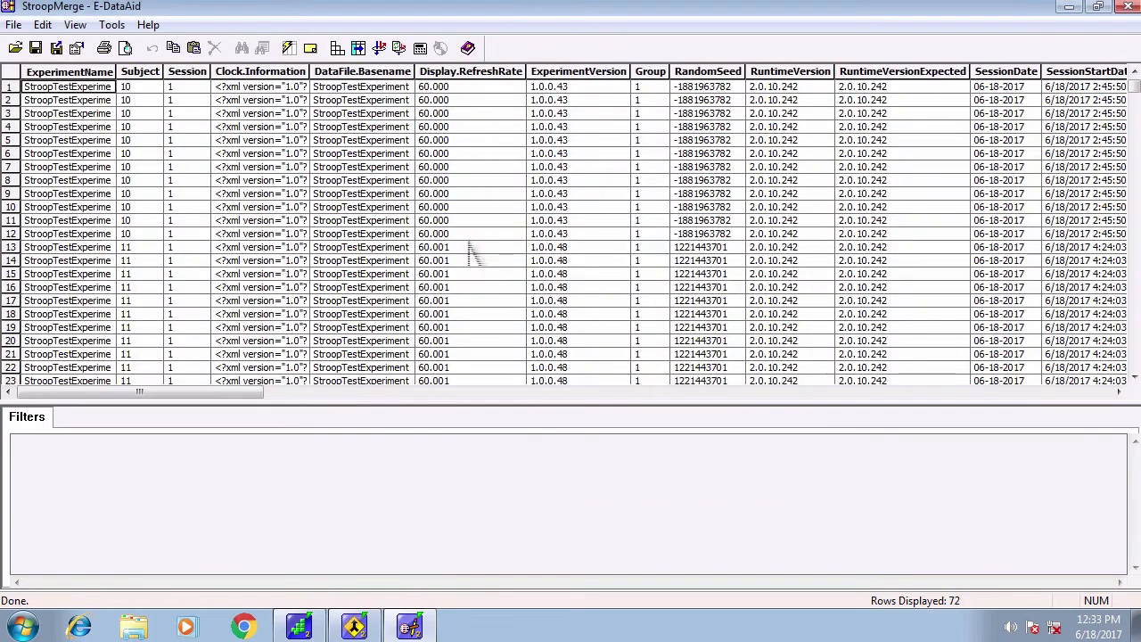
Step: Scroll across the merged data columns before setting up a filter
left_click_drag(139, 392, 357, 392)
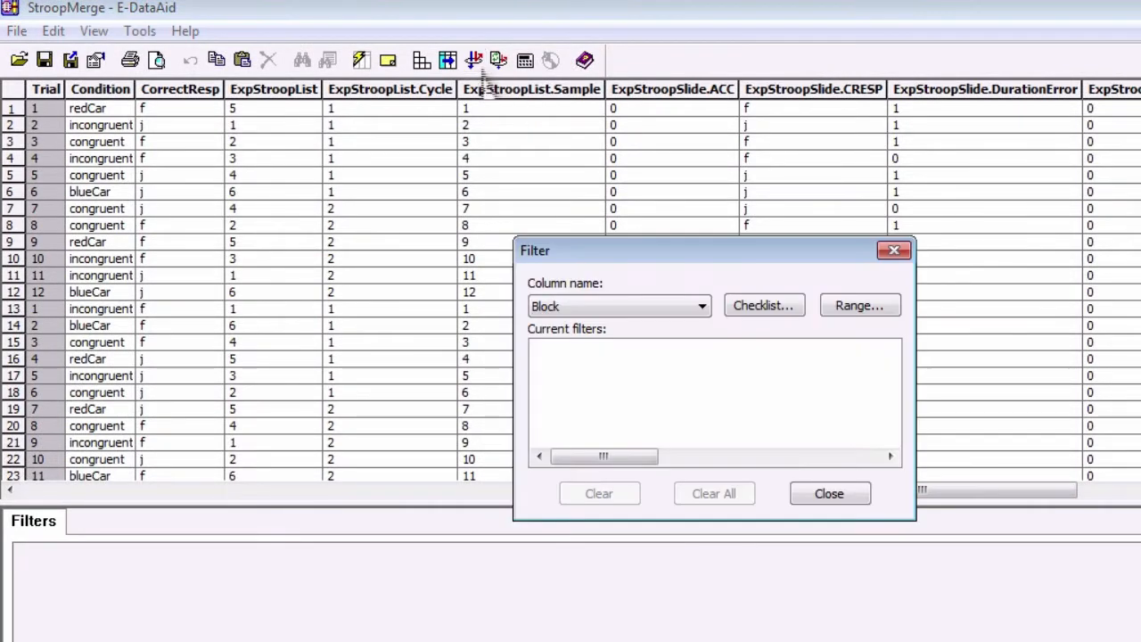
Step: Filter the Condition column to keep only congruent and incongruent trials
left_click(702, 306)
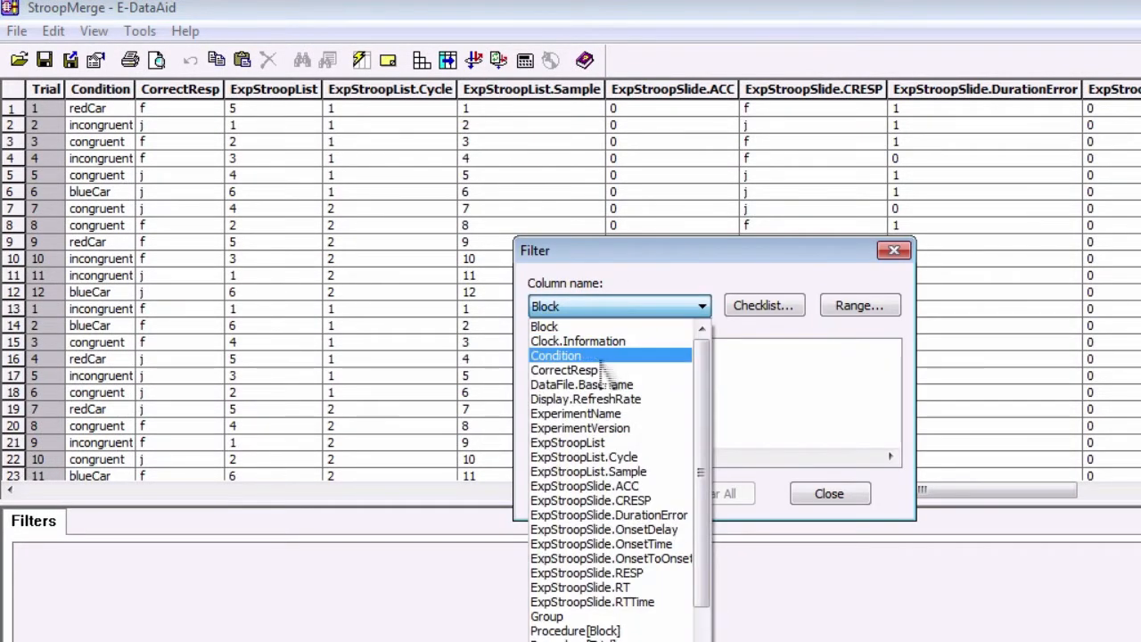
left_click(556, 354)
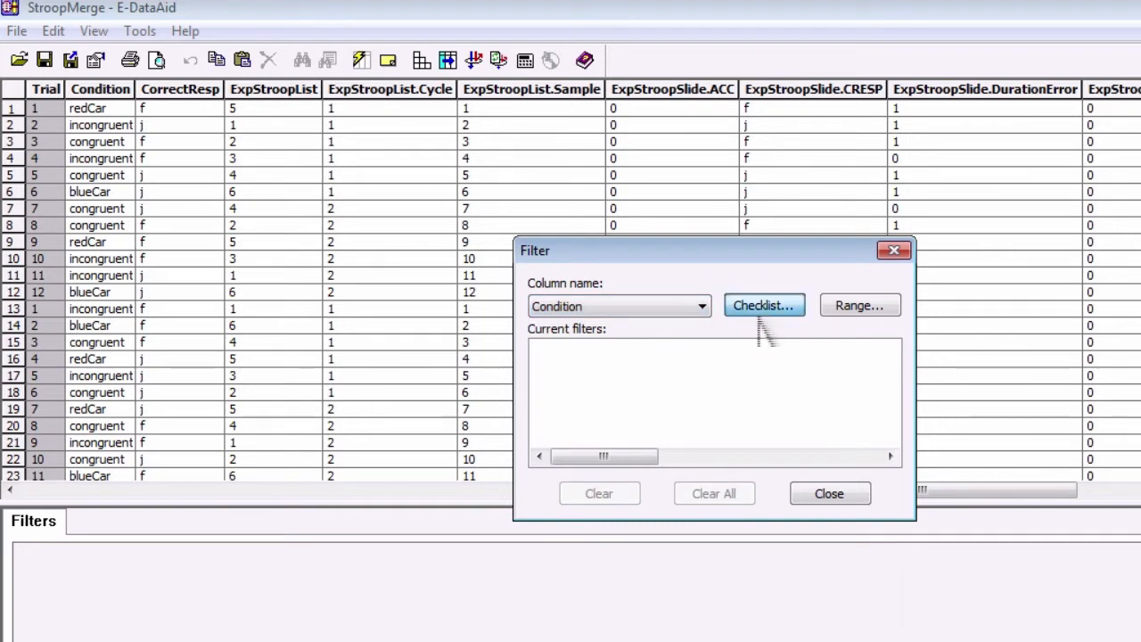
left_click(763, 305)
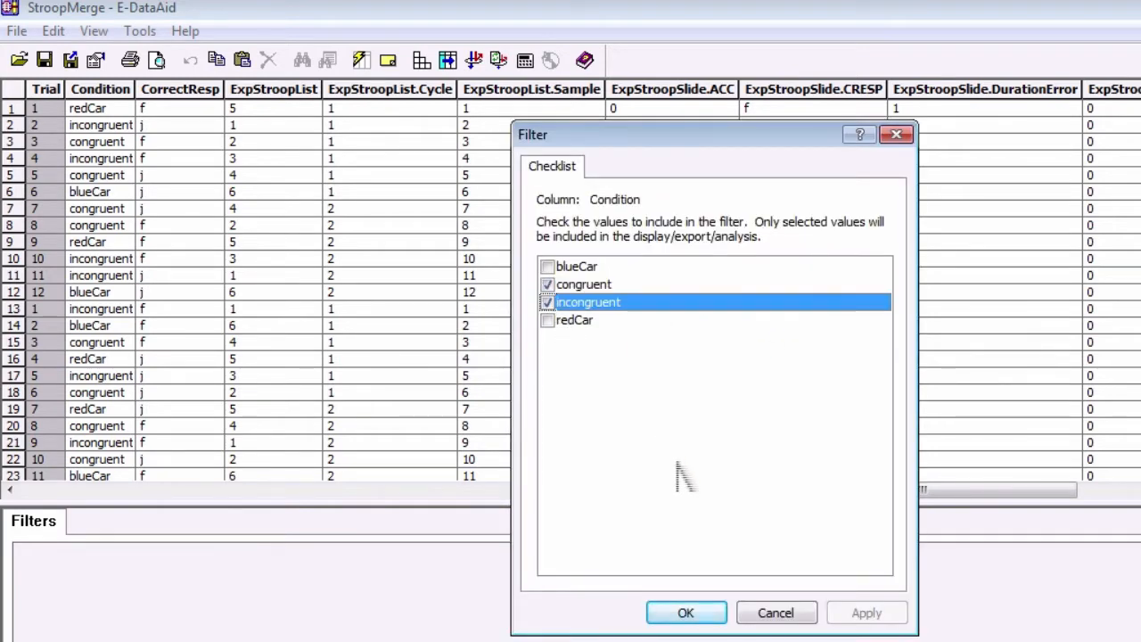
left_click(685, 613)
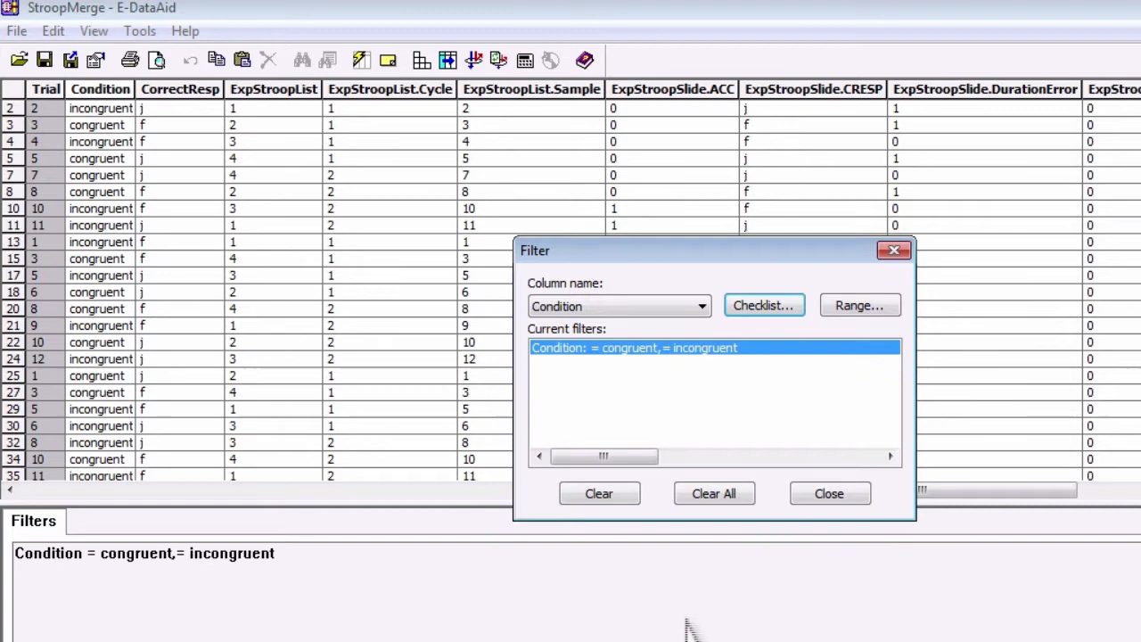
left_click(827, 492)
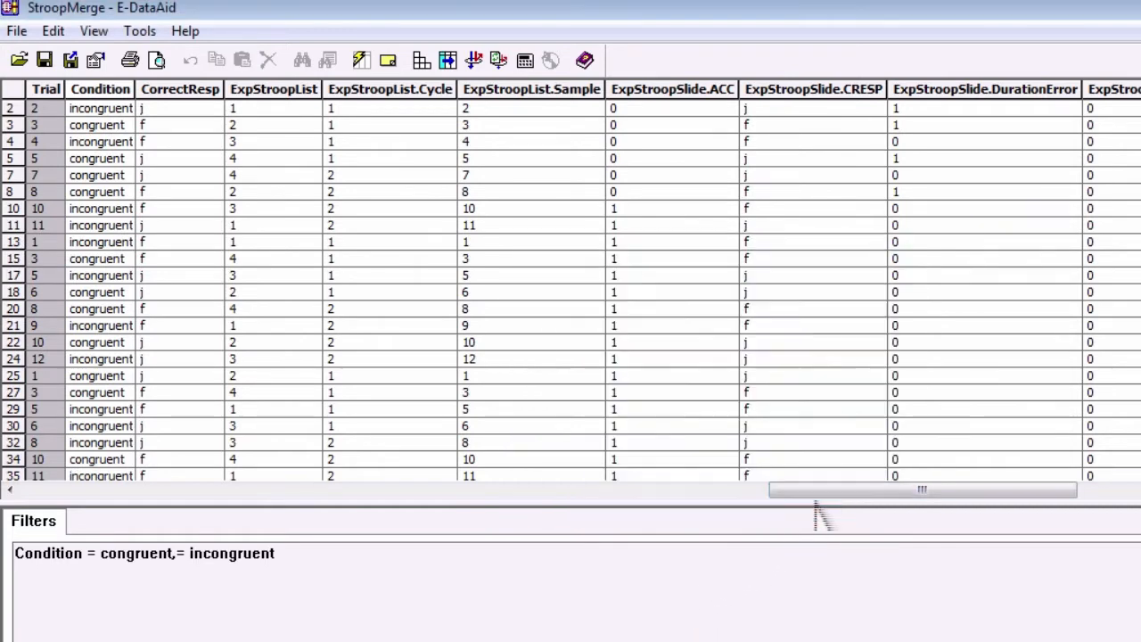
mouse_move(579, 164)
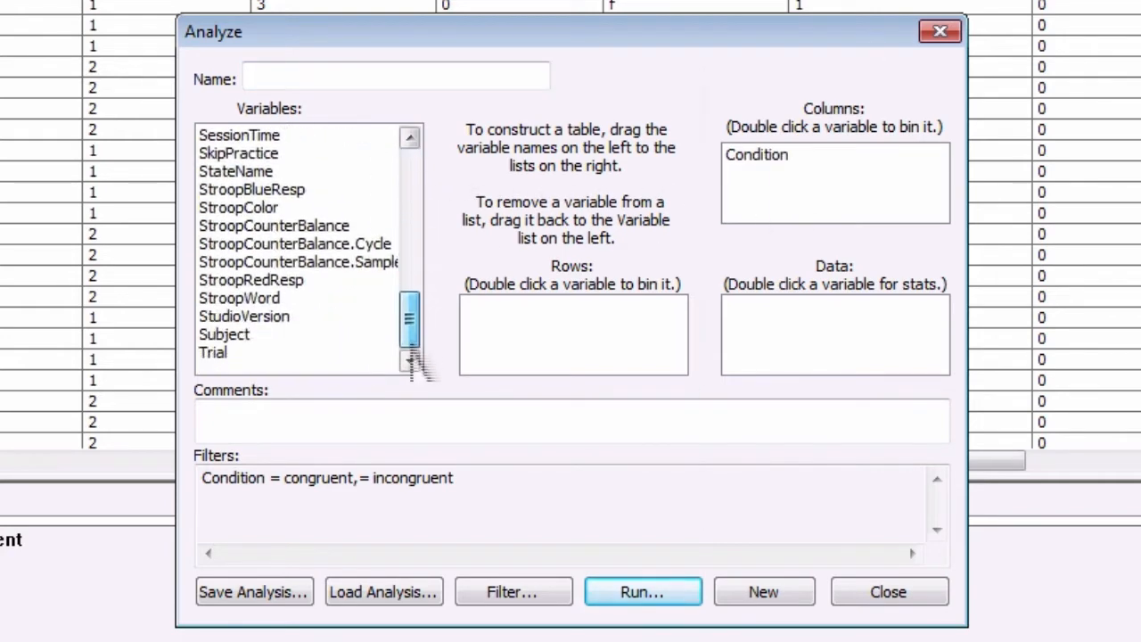
Step: Place Subject in Rows and summarise ExpStroopSlide.RT in Data as its Mean
double_click(224, 333)
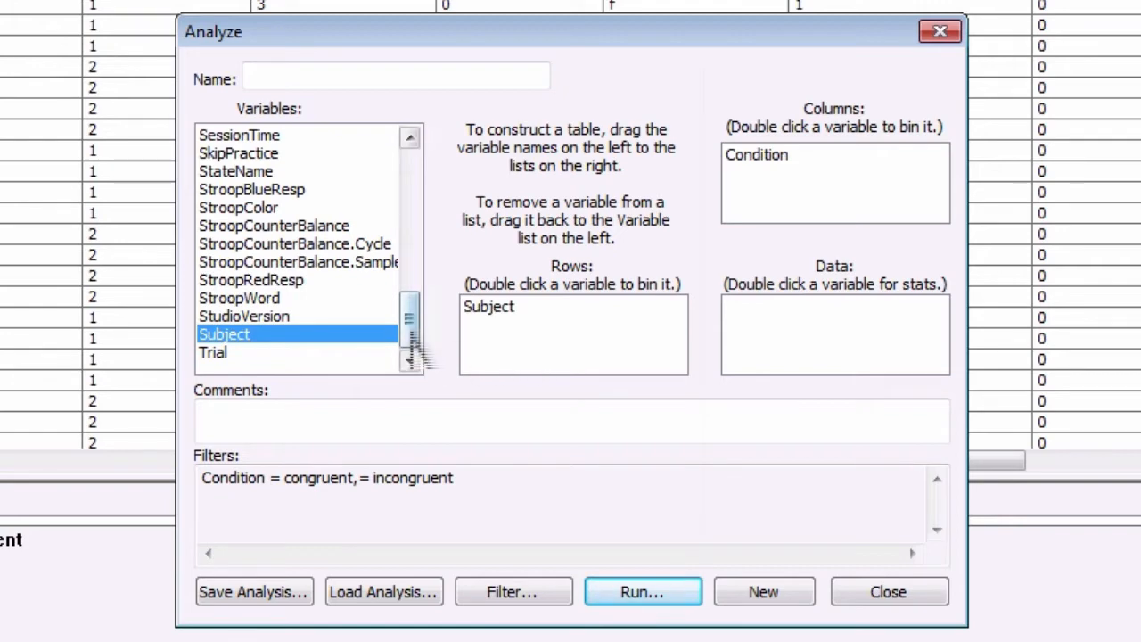
scroll("up", 3)
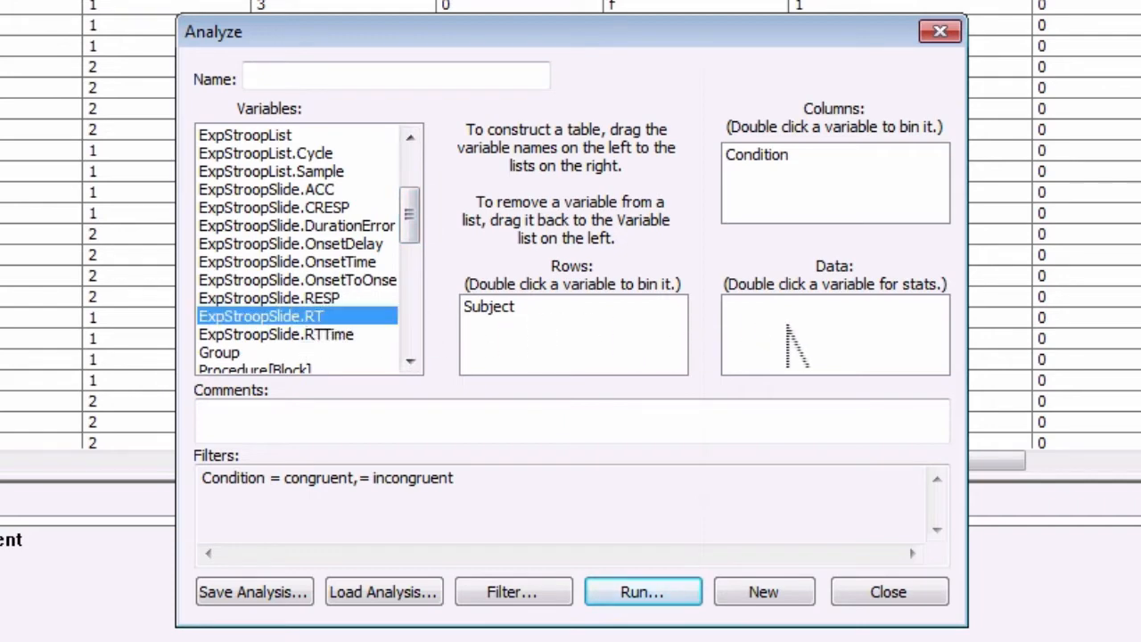
double_click(261, 315)
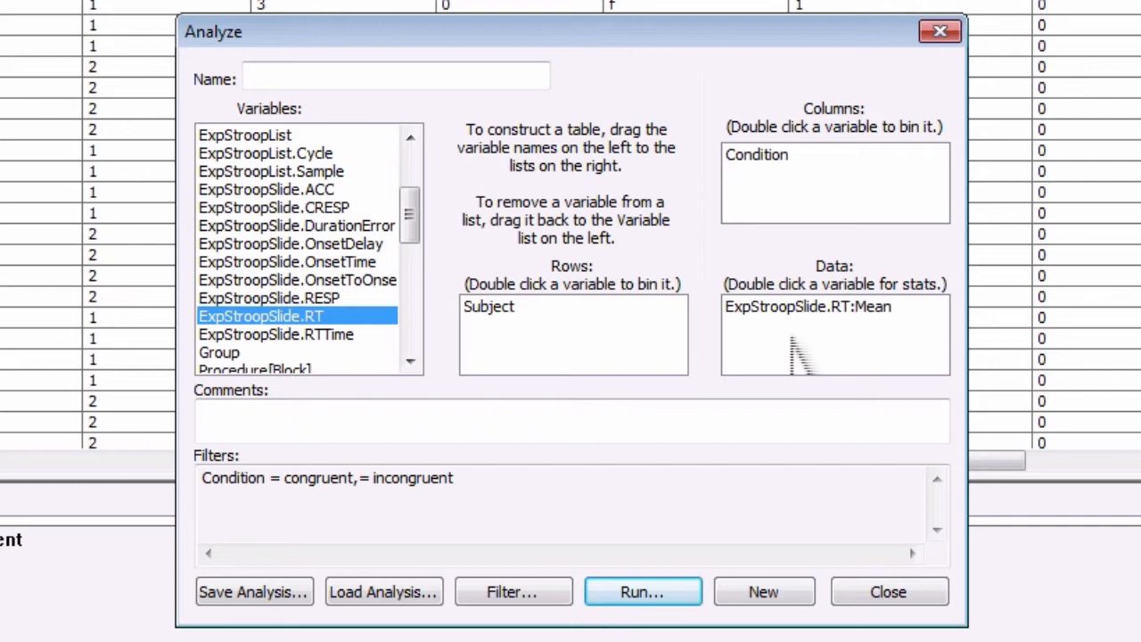
mouse_move(500, 146)
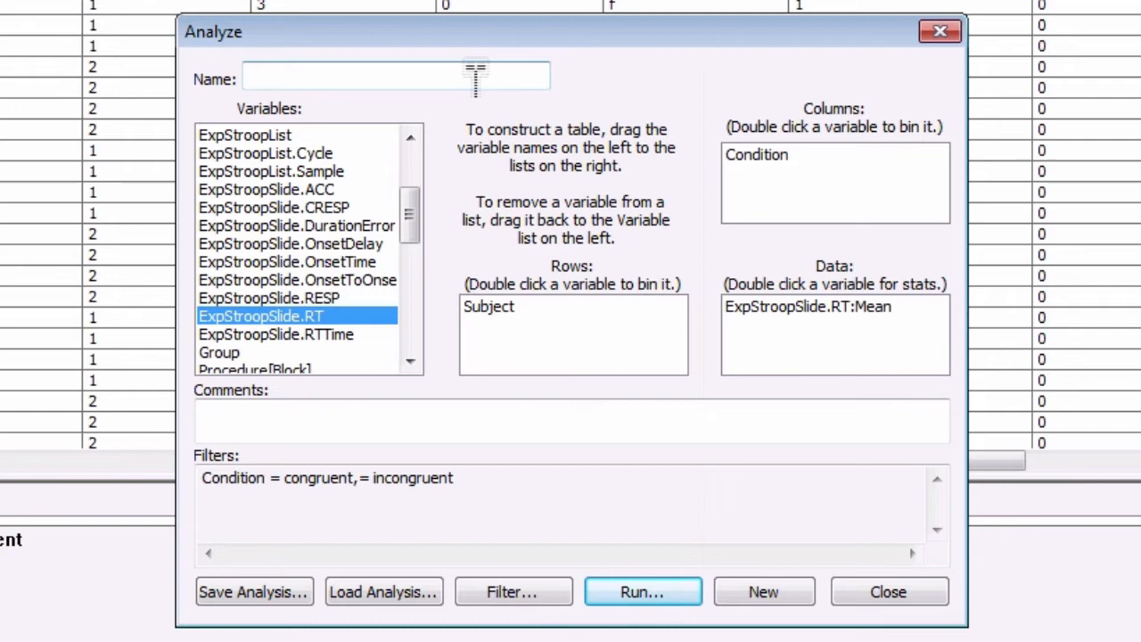
Step: Name the analysis StroopCalc and run it to build the mean RT table
type("Stroop")
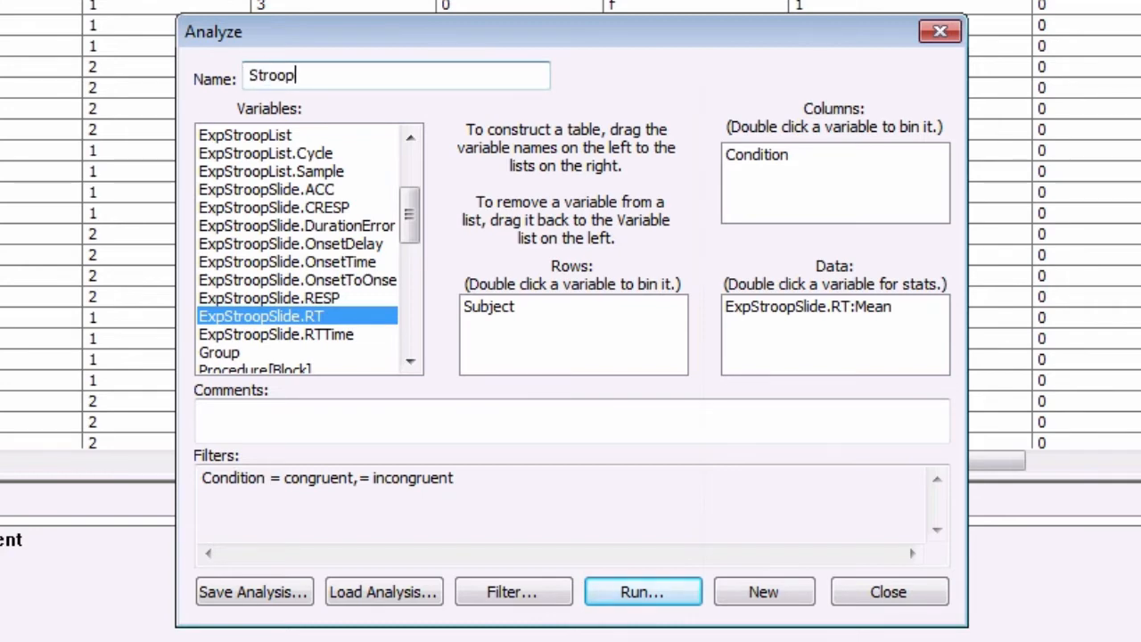
type("Calc")
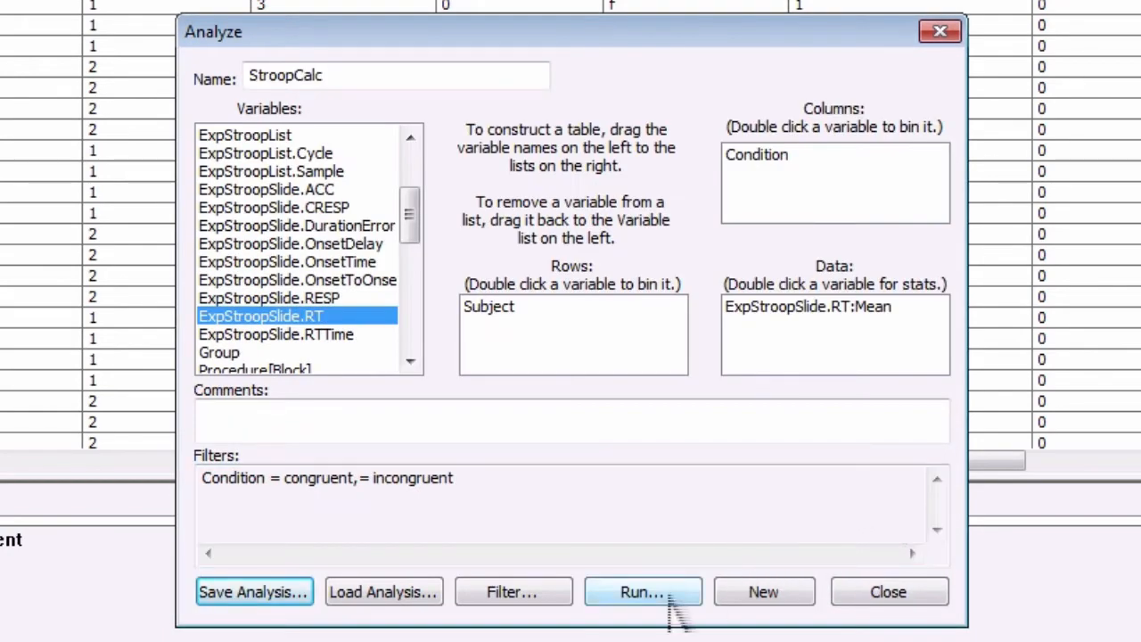
left_click(642, 592)
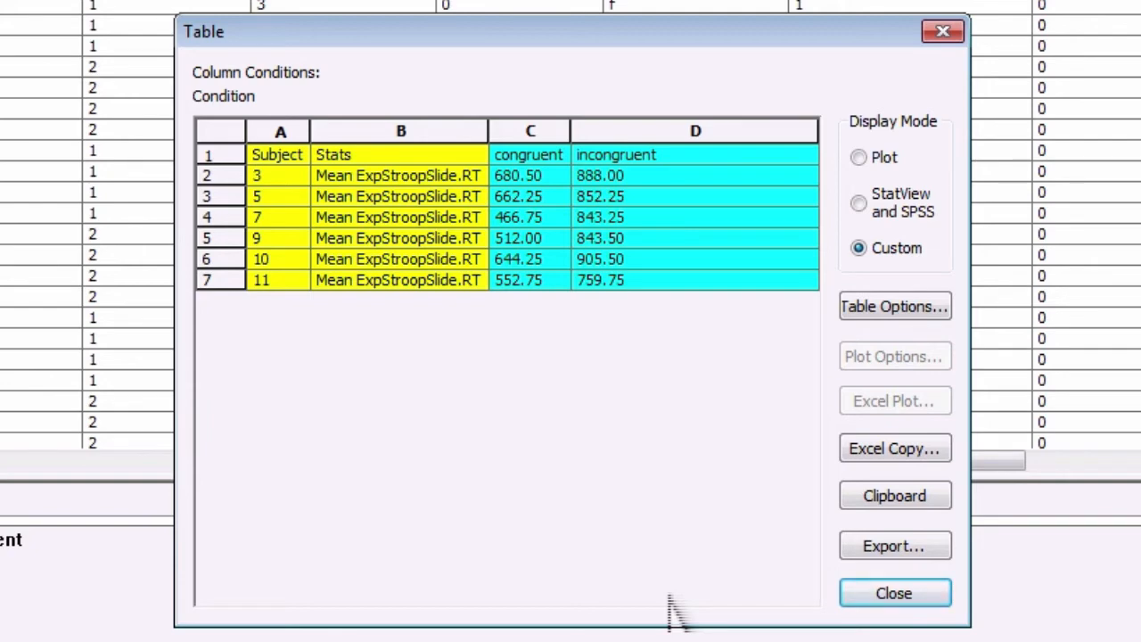
Step: Review the export destinations without exporting, then send the table to Excel via Excel Copy
left_click(895, 545)
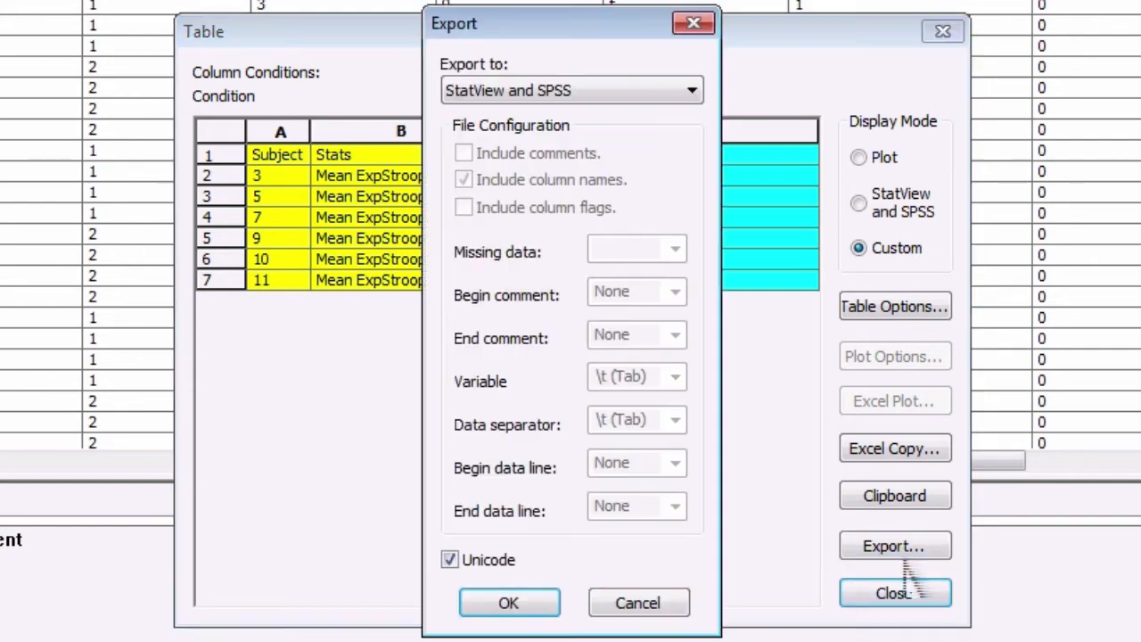
left_click(690, 89)
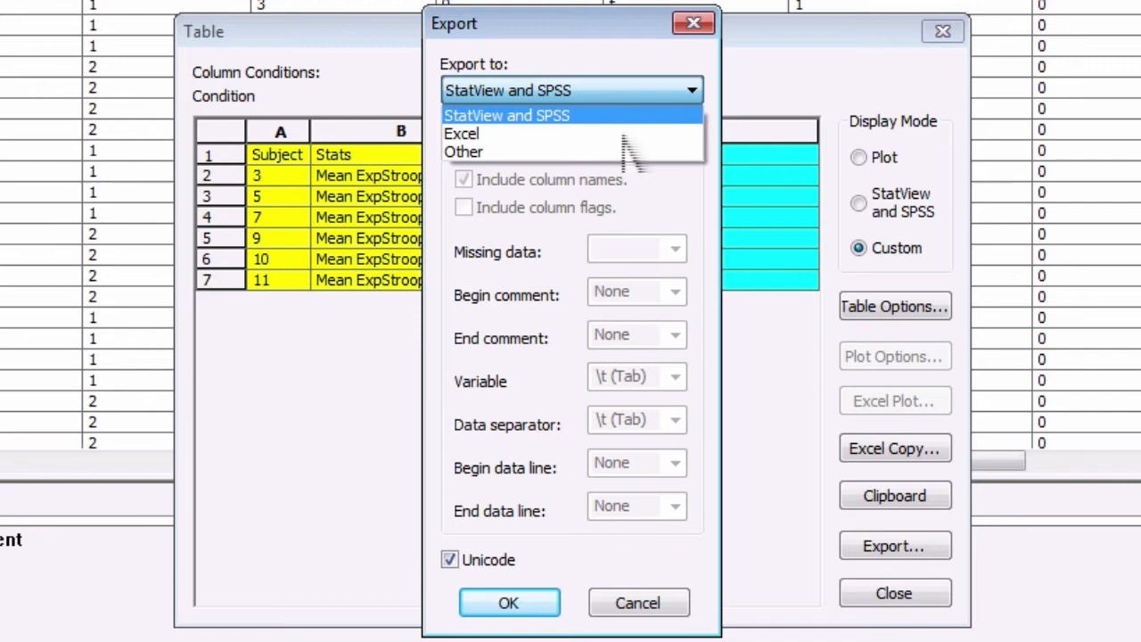
left_click(506, 114)
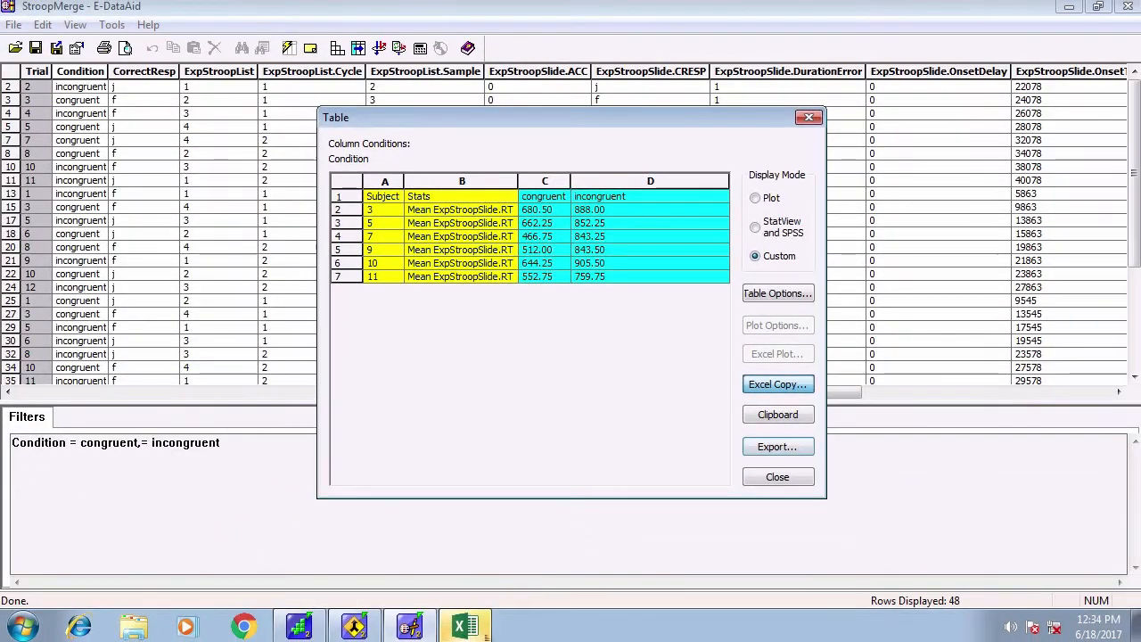
left_click(778, 383)
type("=T")
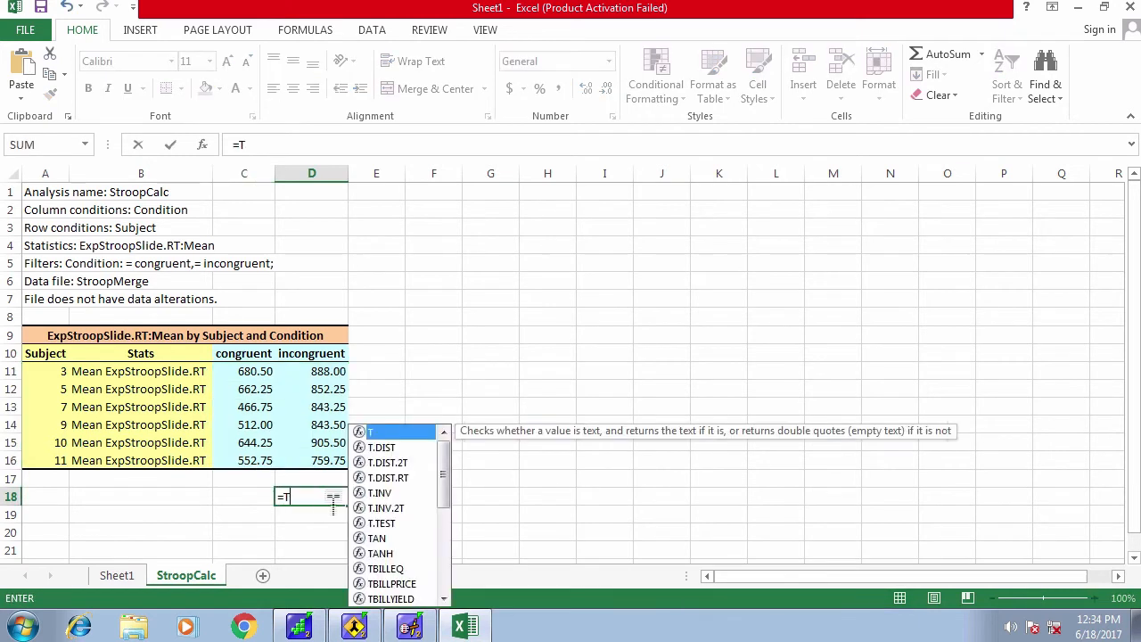
Step: Enter =T.TEST(D11:D16,C11:C16,2,1) in D18, giving p = 0.00038774
double_click(381, 522)
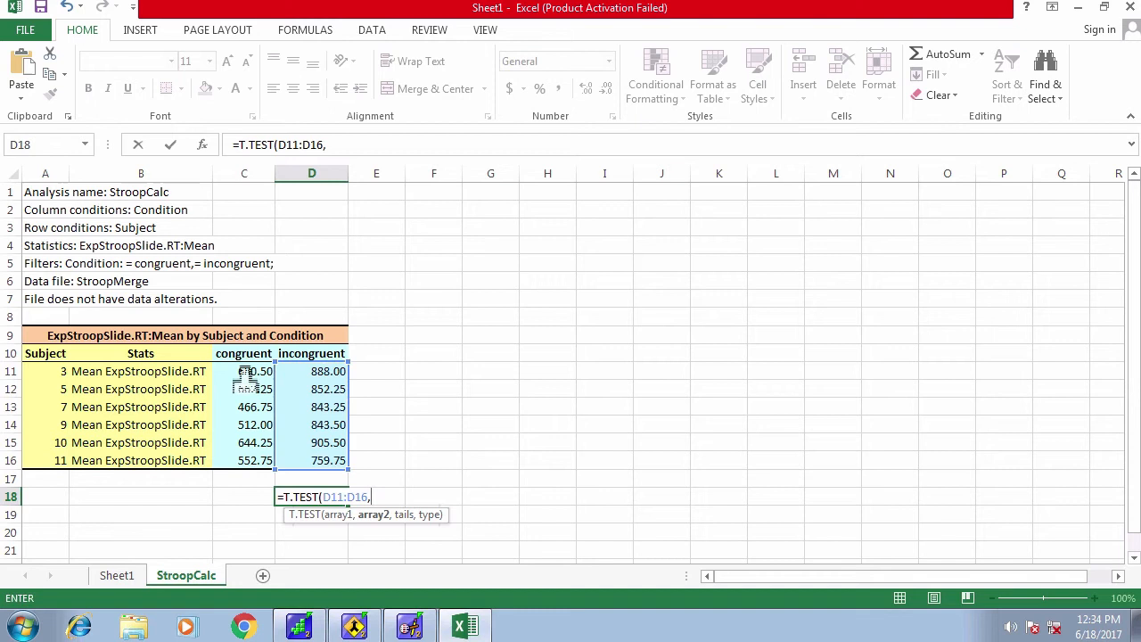
left_click_drag(243, 371, 243, 460)
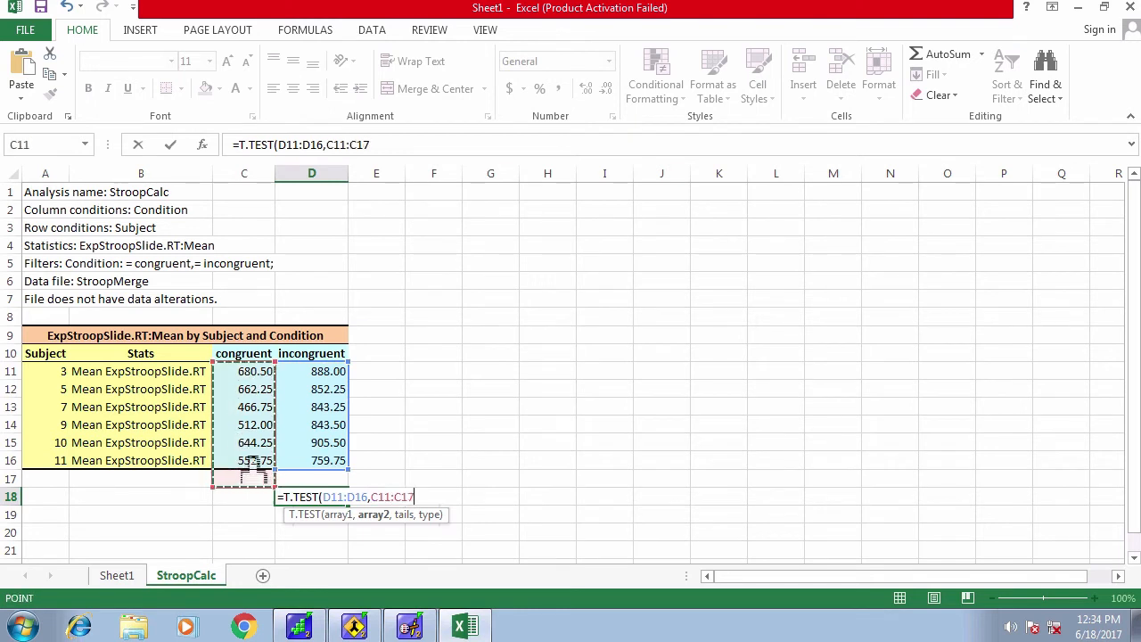
type(",2,1")
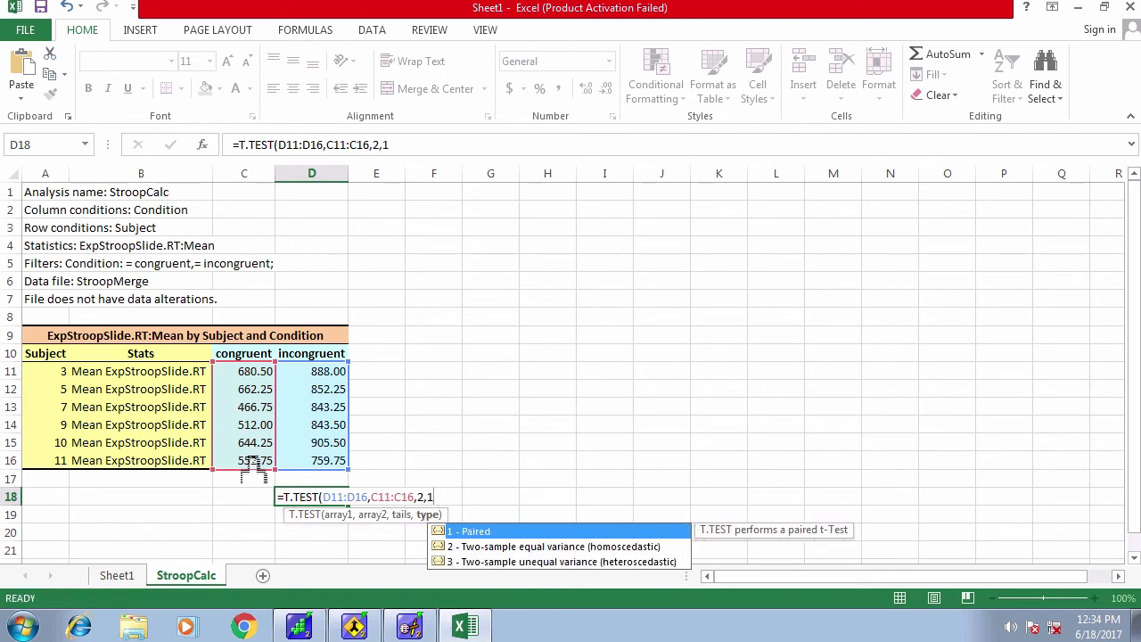
key("Return")
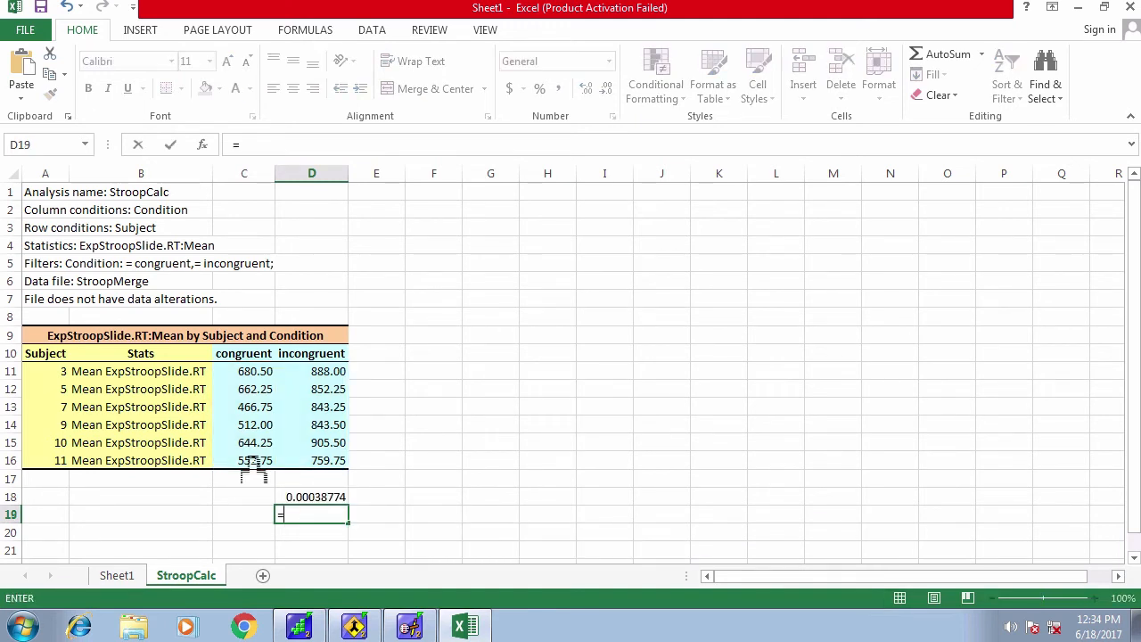
Step: Compute t with TINV in D19 and write the sentence 't(5) = 8.42, p < 0.001' in F18
type("=TINV(")
left_click(433, 497)
type("We found a significant effect of incongruency,")
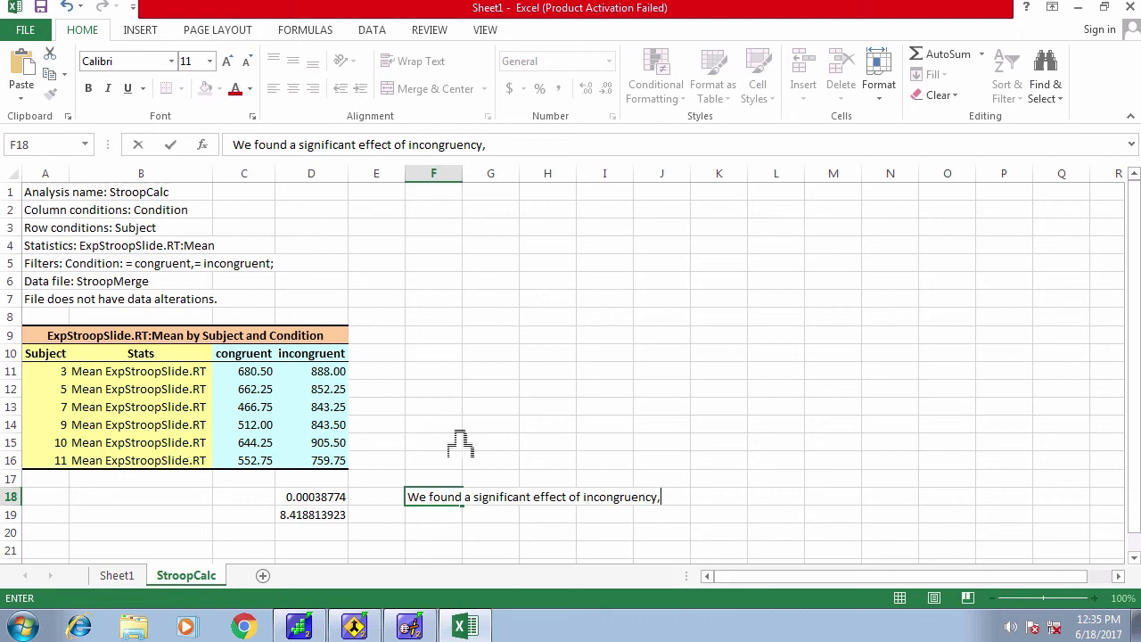
type("t(5) =")
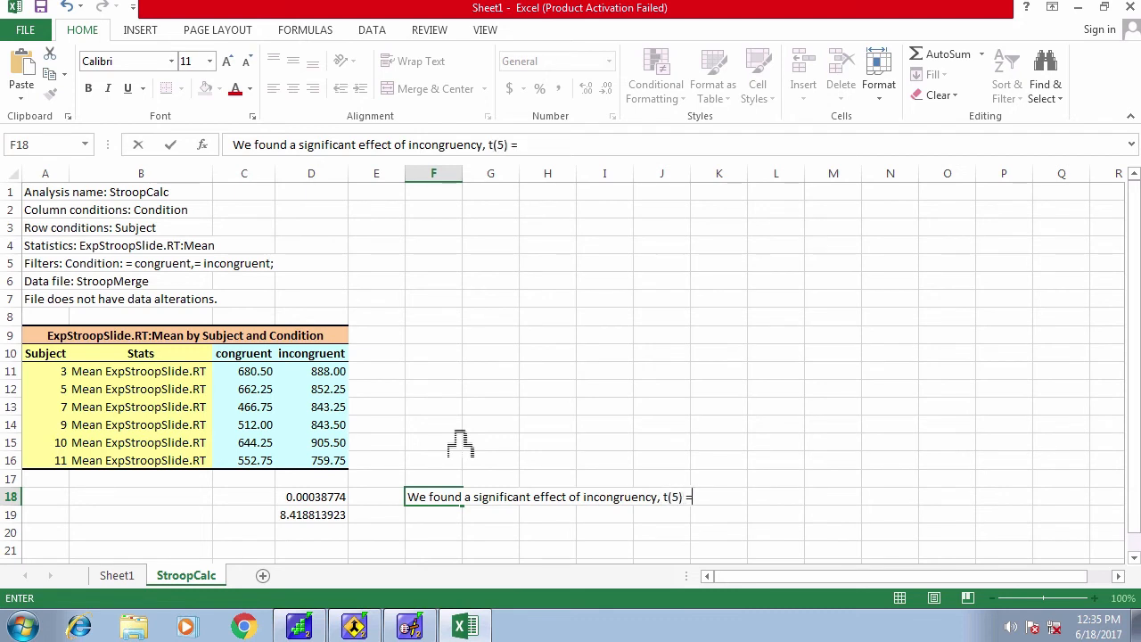
type("8.42, p < 0.001")
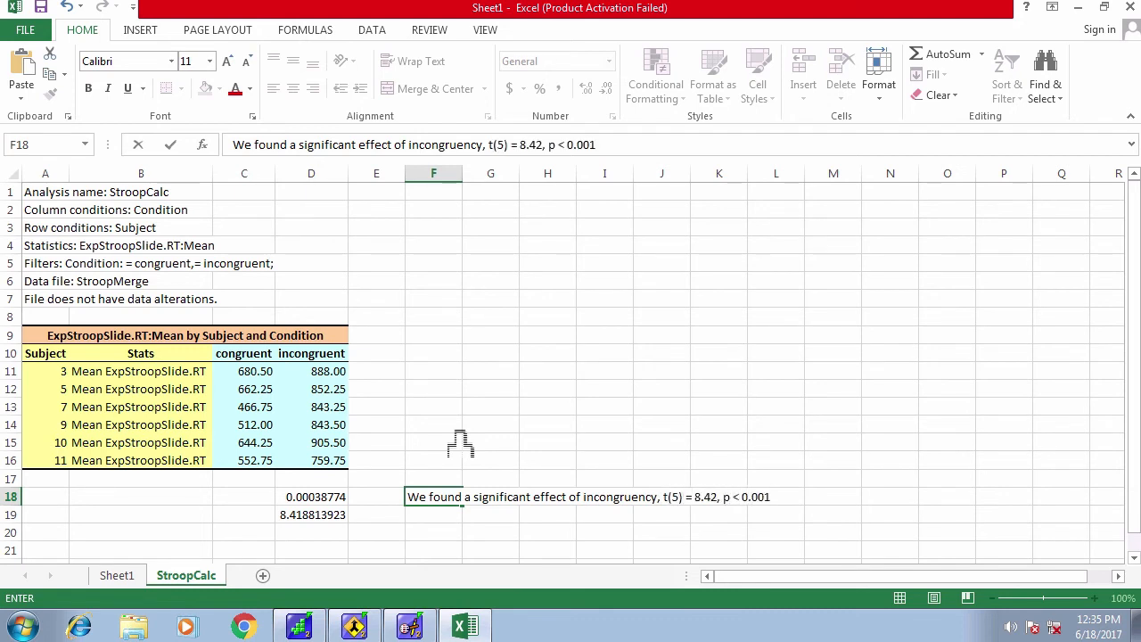